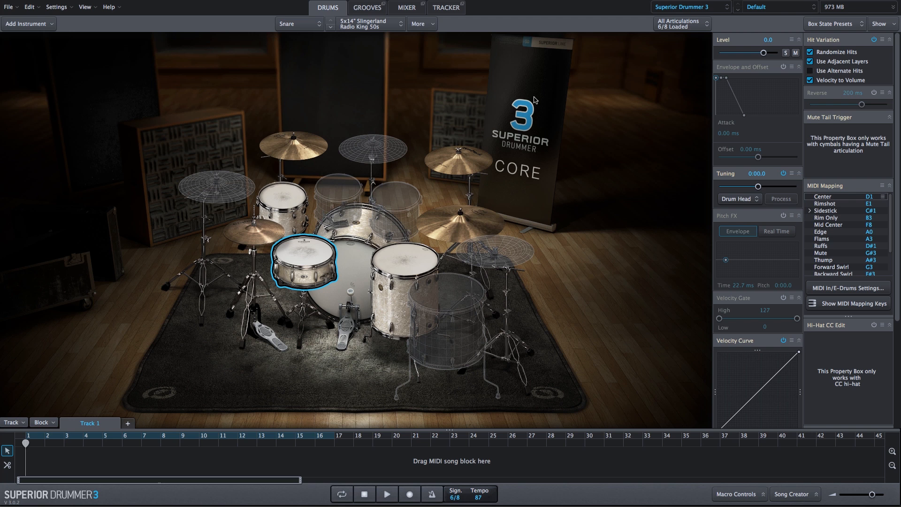
# Step: Load the Pearl Default clean kit from the preset menu and show the mixer
pyautogui.click(775, 7)
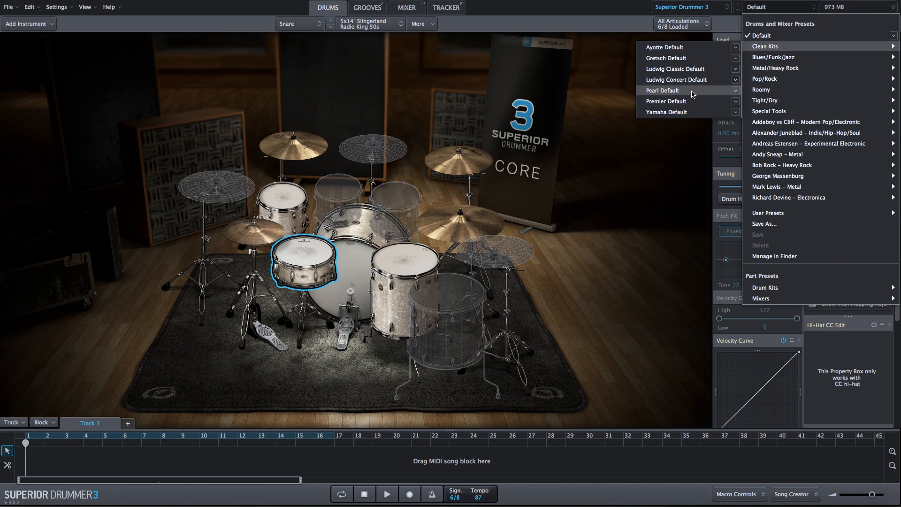
pyautogui.click(663, 90)
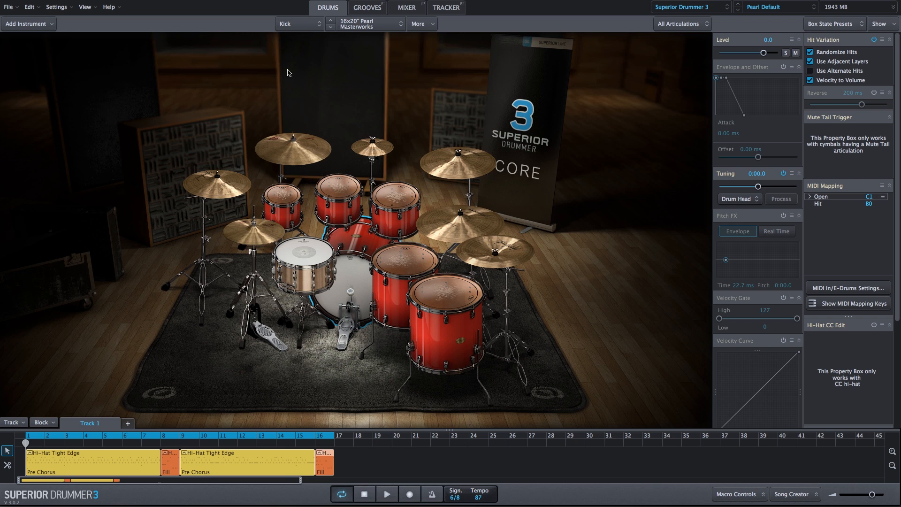
pyautogui.click(405, 7)
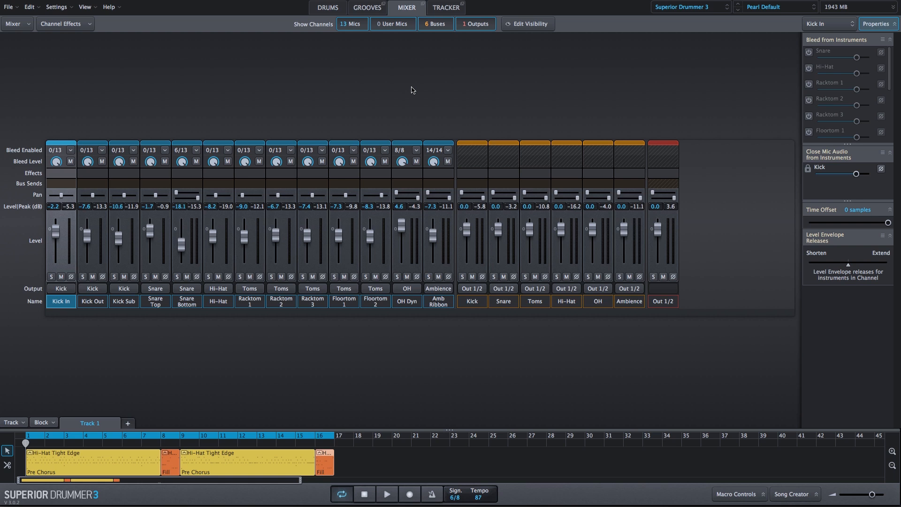
pyautogui.click(387, 494)
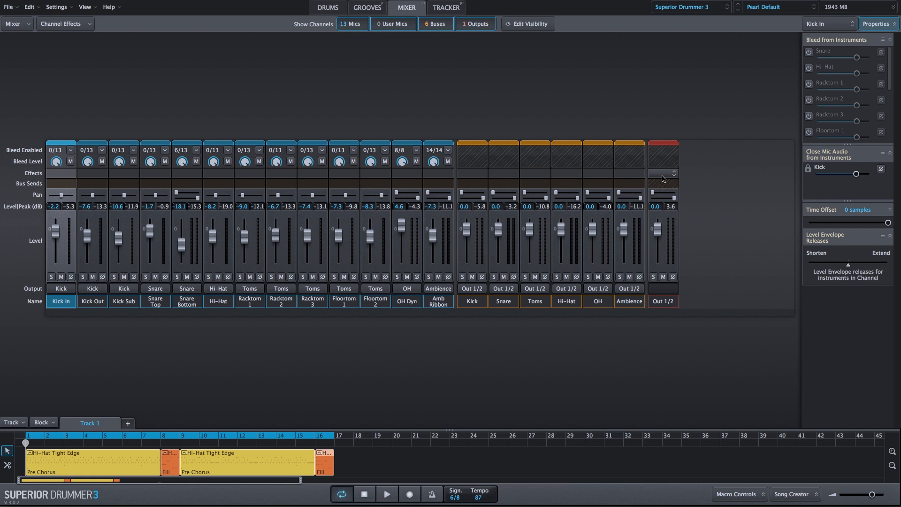
# Step: Insert a Classic Compressor from the Dynamics effects on the Out 1/2 channel
pyautogui.click(663, 173)
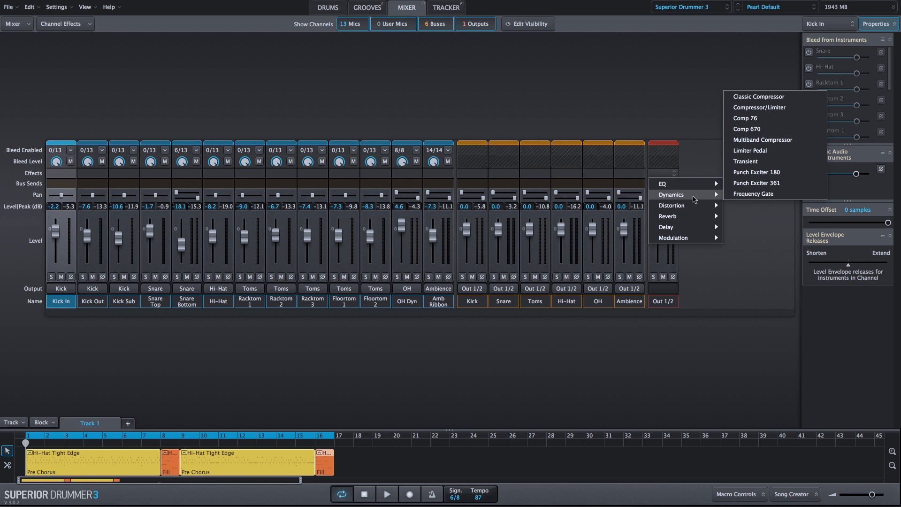
pyautogui.moveTo(795, 92)
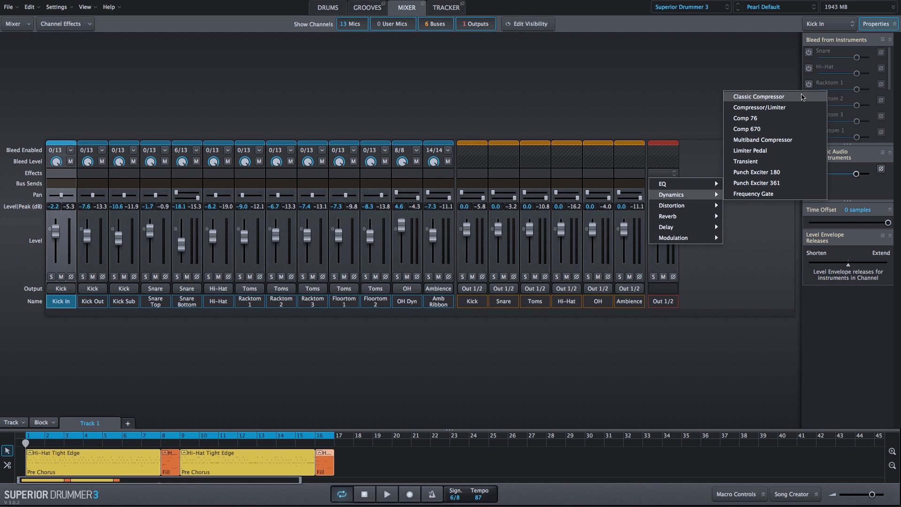
pyautogui.click(758, 96)
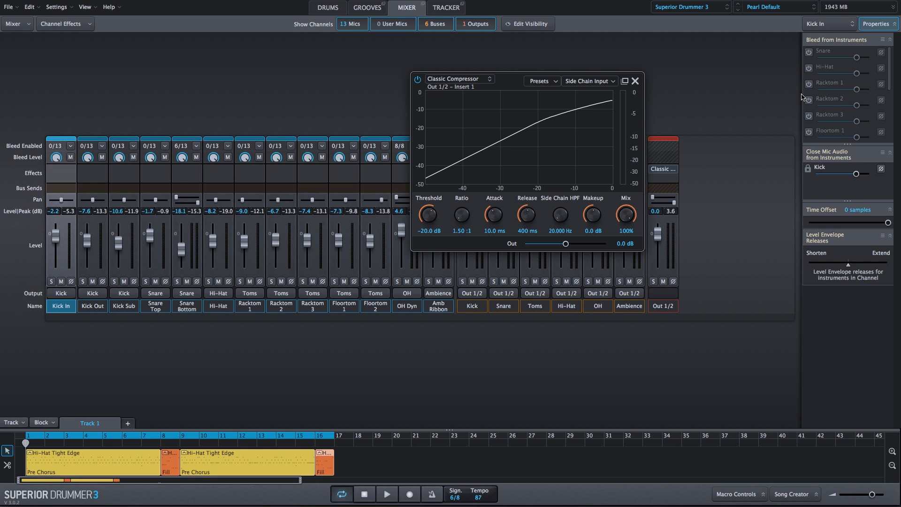
pyautogui.moveTo(735, 159)
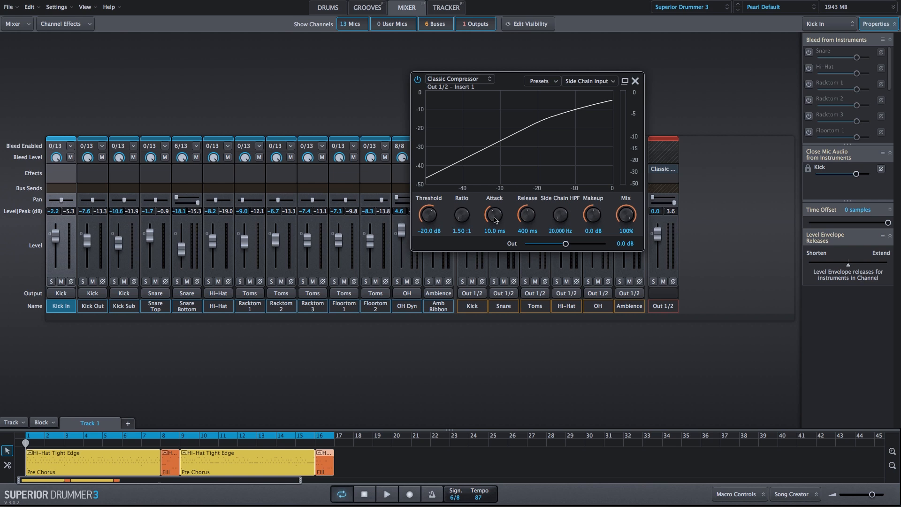
# Step: Raise the compressor attack to 103 ms and shorten the release to 99.4 ms
pyautogui.moveTo(493, 215); pyautogui.dragTo(493, 207)
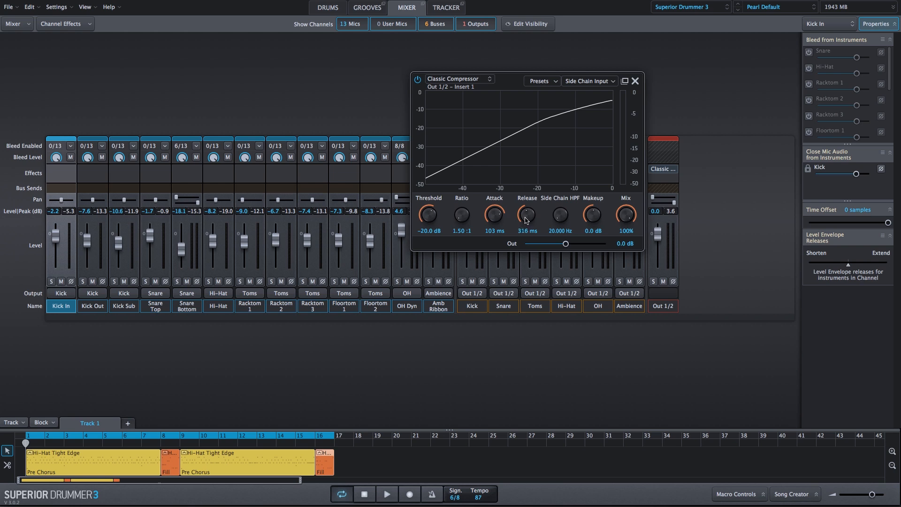
pyautogui.moveTo(525, 216); pyautogui.dragTo(525, 227)
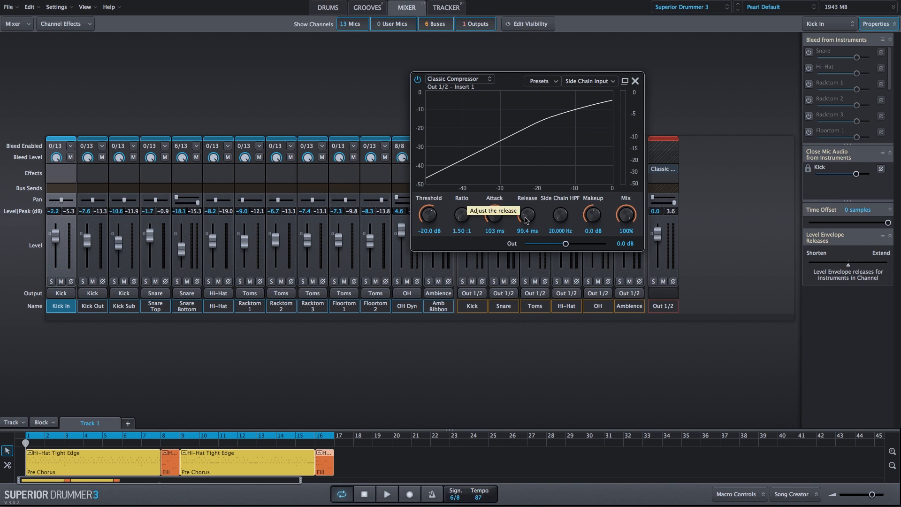
pyautogui.moveTo(428, 216)
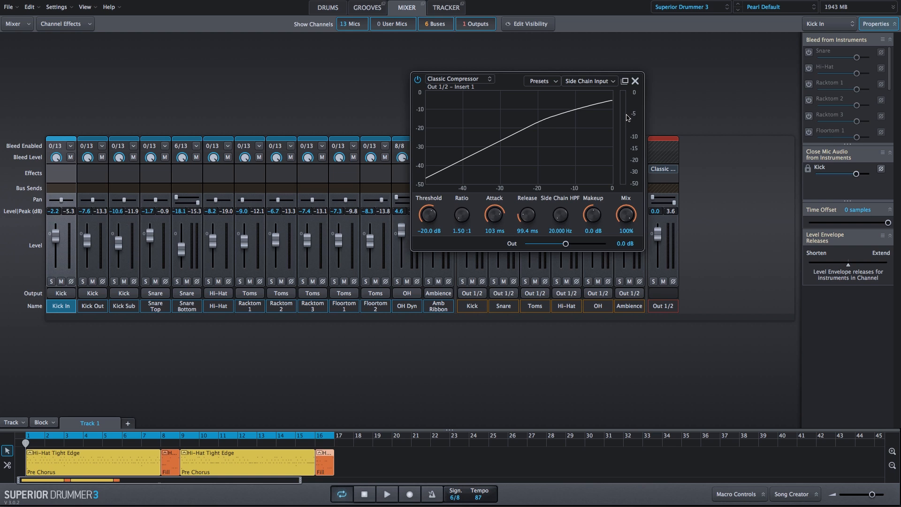
# Step: Play the groove and settle the compressor threshold at about -31.2 dB
pyautogui.click(386, 494)
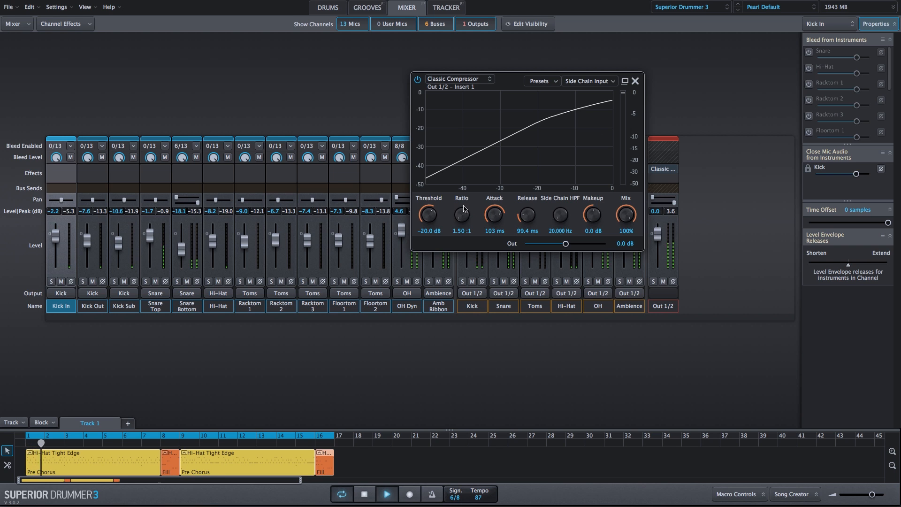
pyautogui.moveTo(428, 216); pyautogui.dragTo(428, 222)
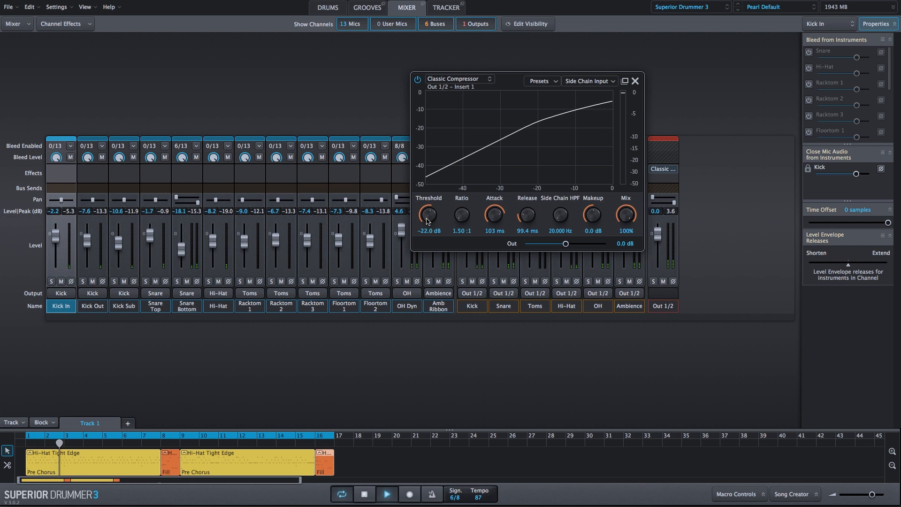
pyautogui.moveTo(428, 216); pyautogui.dragTo(428, 236)
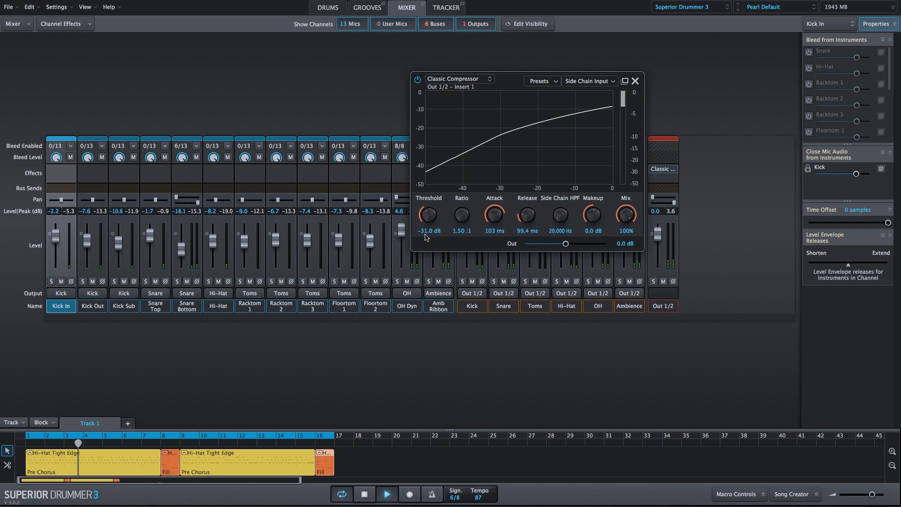
pyautogui.moveTo(427, 215); pyautogui.dragTo(427, 225)
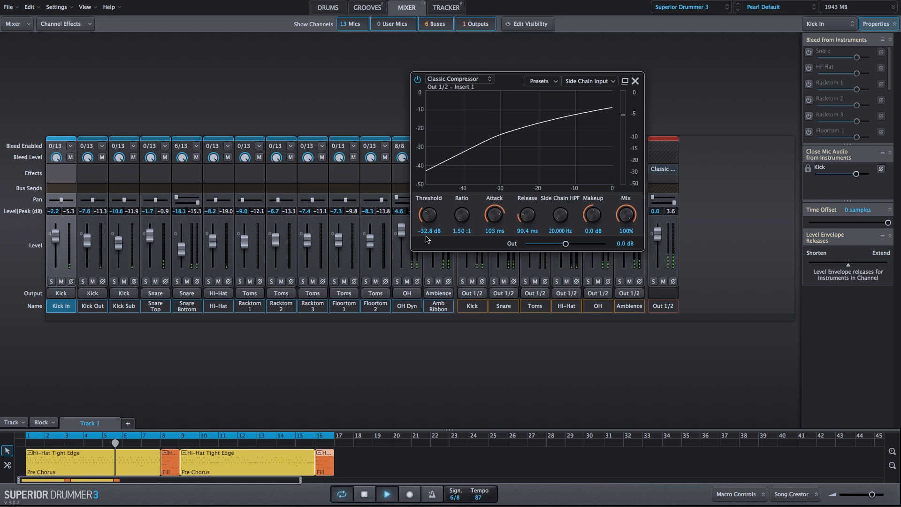
pyautogui.moveTo(428, 216); pyautogui.dragTo(428, 209)
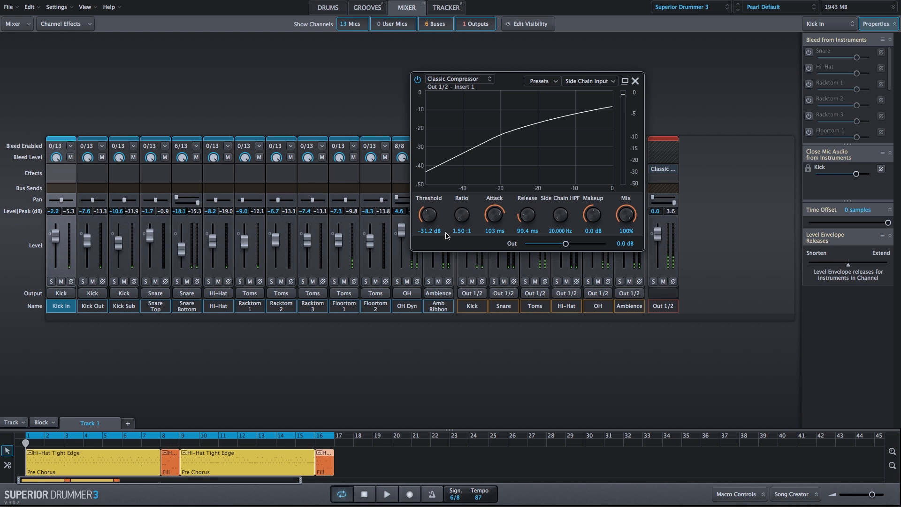
pyautogui.moveTo(181, 447)
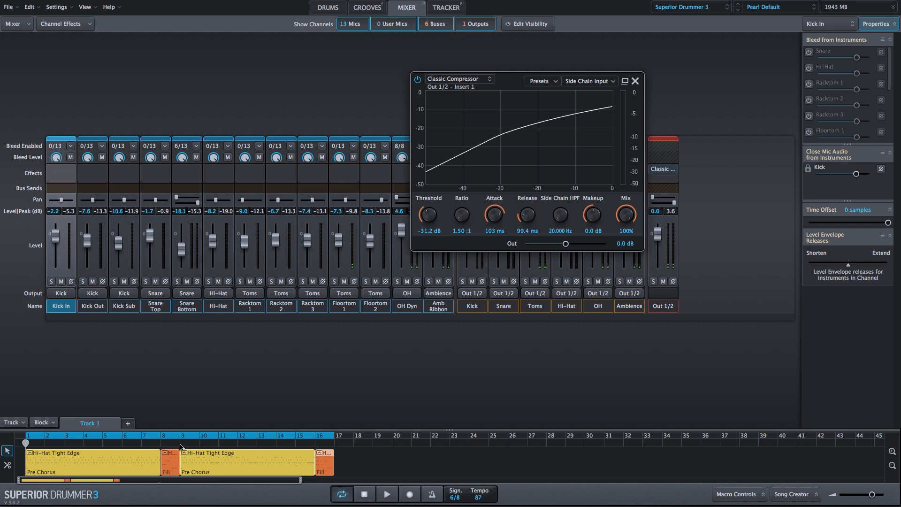
# Step: Place the playhead at bar 9 and toggle playback from there
pyautogui.click(179, 444)
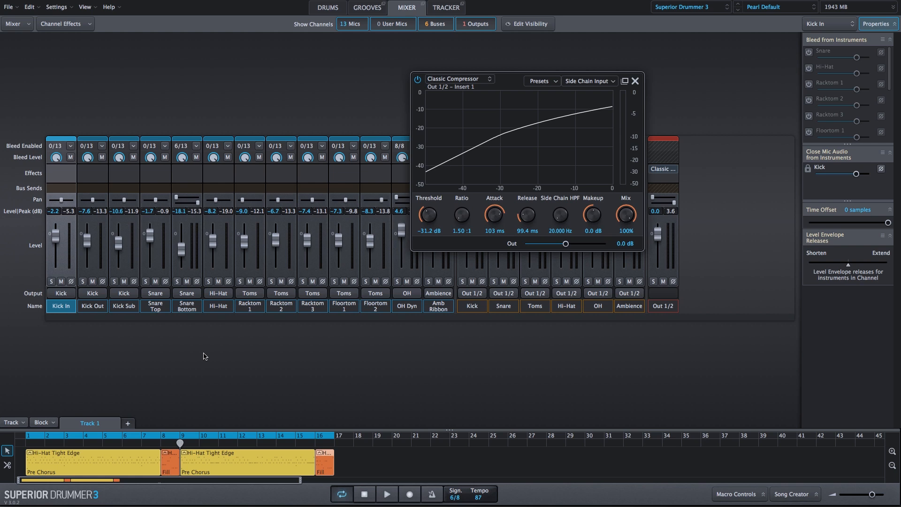
pyautogui.moveTo(281, 393)
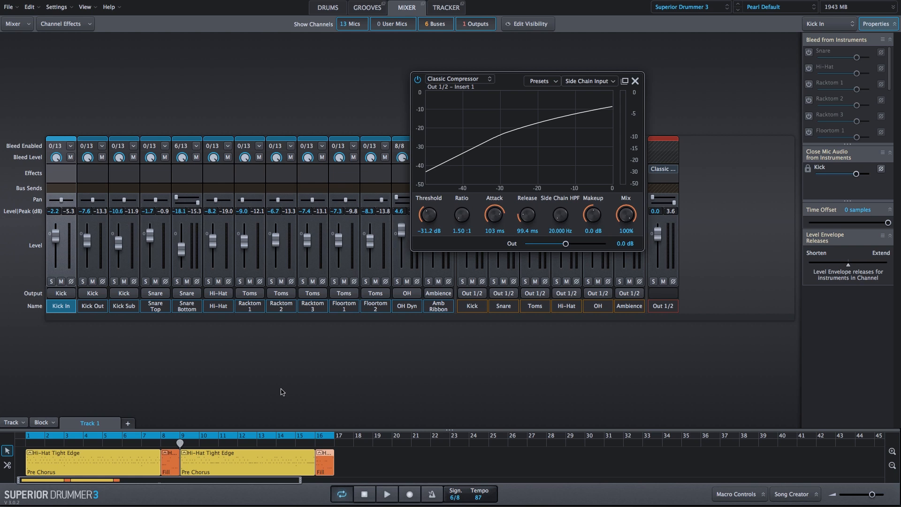
pyautogui.moveTo(283, 385)
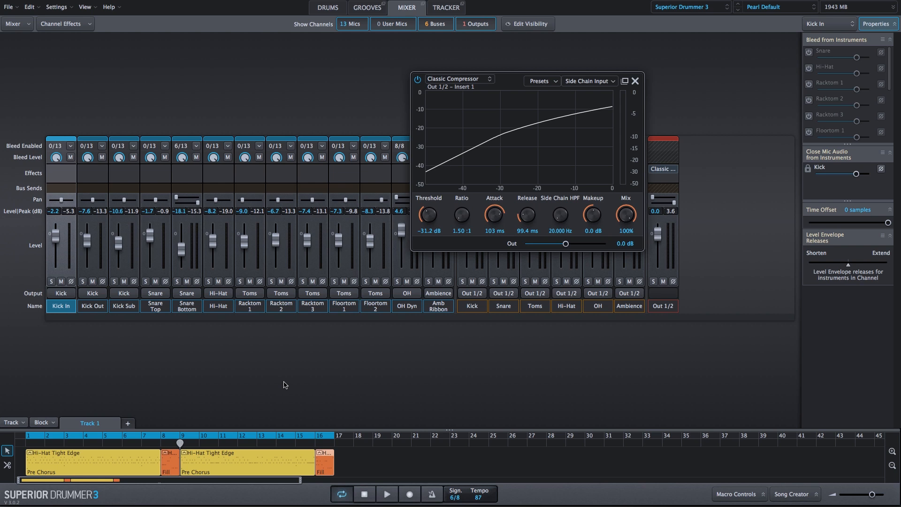
pyautogui.click(386, 493)
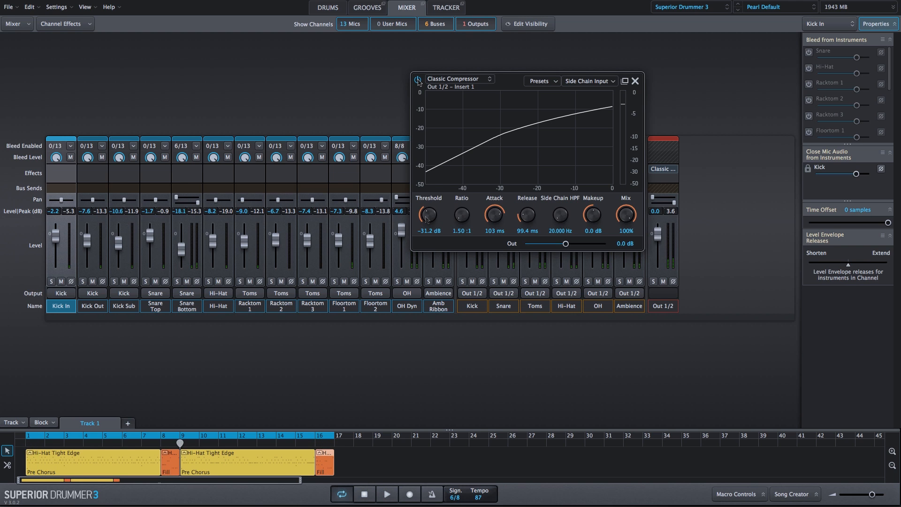
# Step: Lower the threshold to -32.2 dB and raise the makeup gain to 2.5 dB
pyautogui.moveTo(428, 216); pyautogui.dragTo(428, 218)
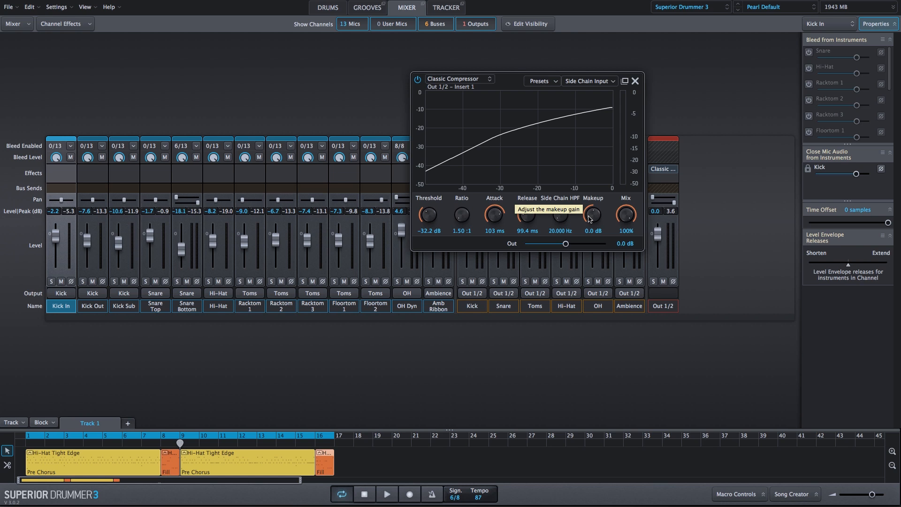
pyautogui.moveTo(592, 216); pyautogui.dragTo(592, 206)
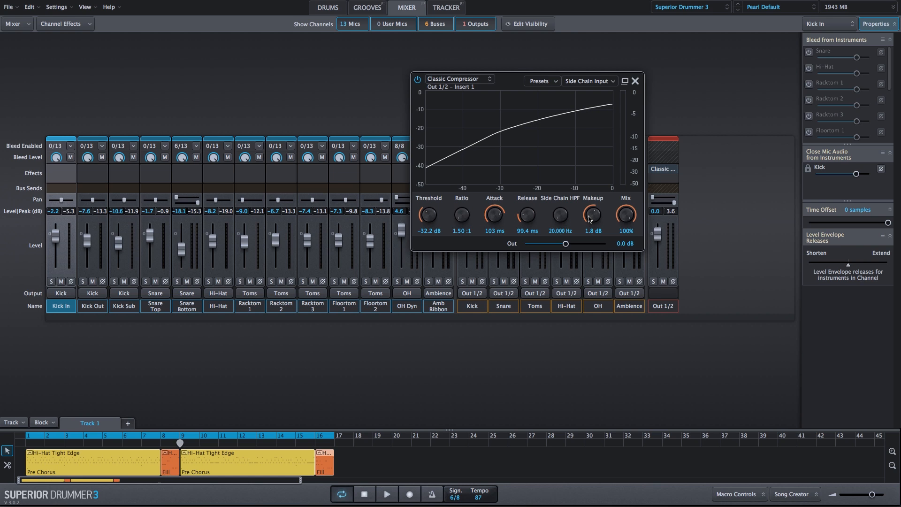
pyautogui.moveTo(592, 215); pyautogui.dragTo(592, 206)
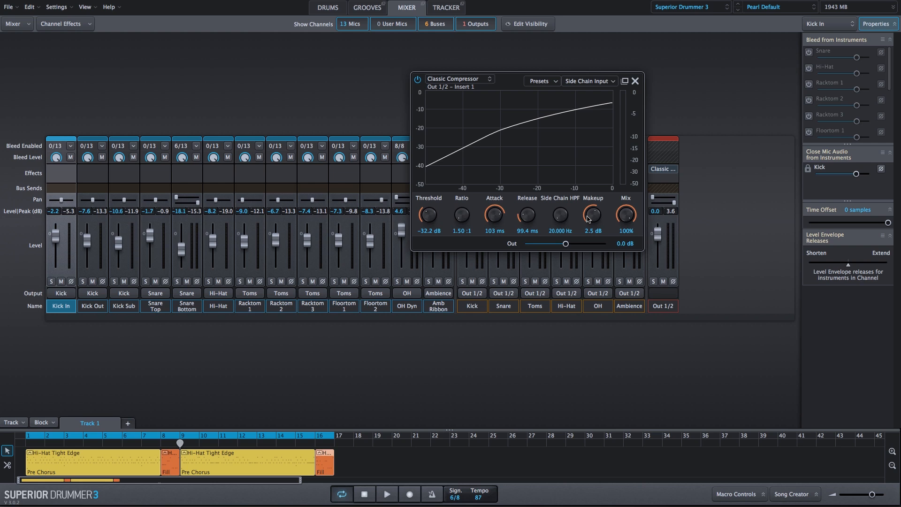
pyautogui.moveTo(558, 216)
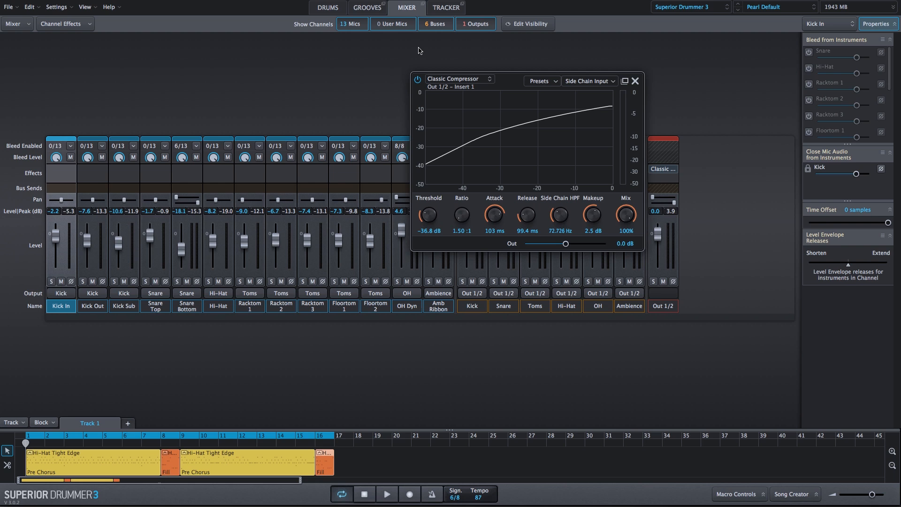
# Step: Reset the compressor's makeup gain back to 0.0 dB
pyautogui.click(387, 494)
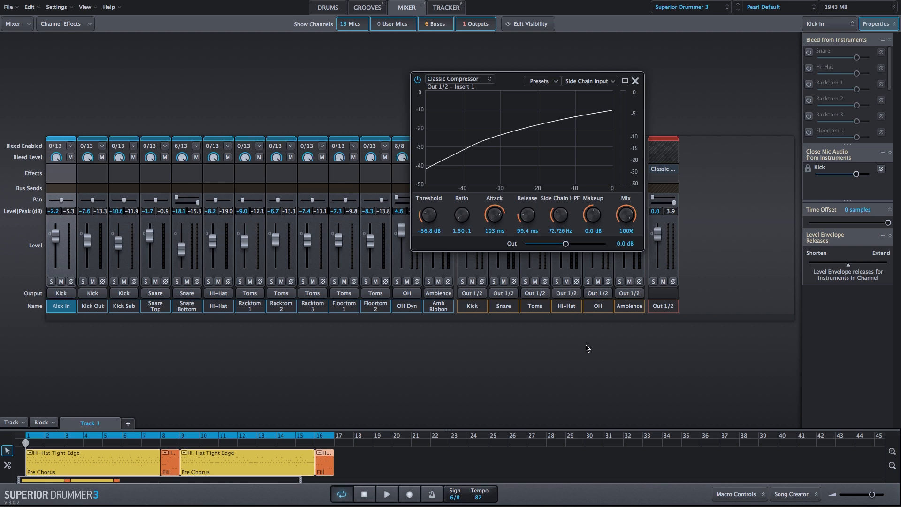
pyautogui.moveTo(222, 442)
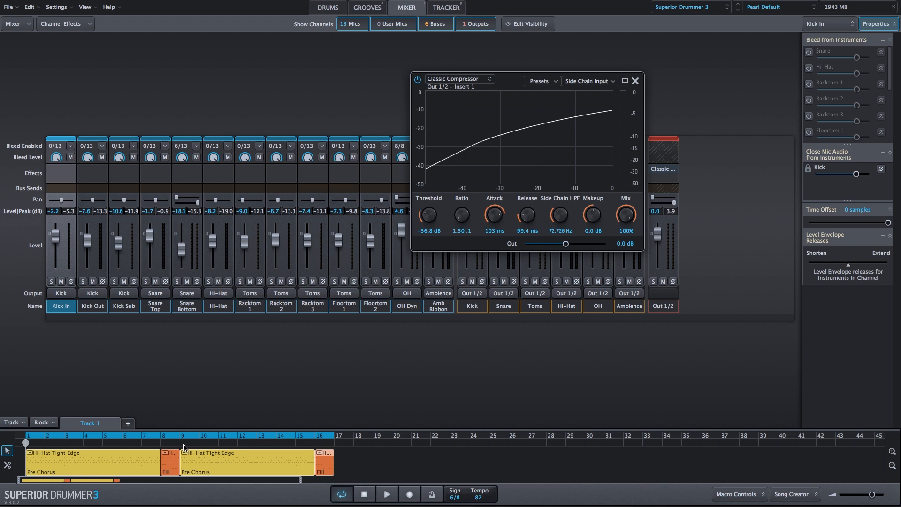
# Step: Start the groove playing to audition the lower threshold setting
pyautogui.click(386, 494)
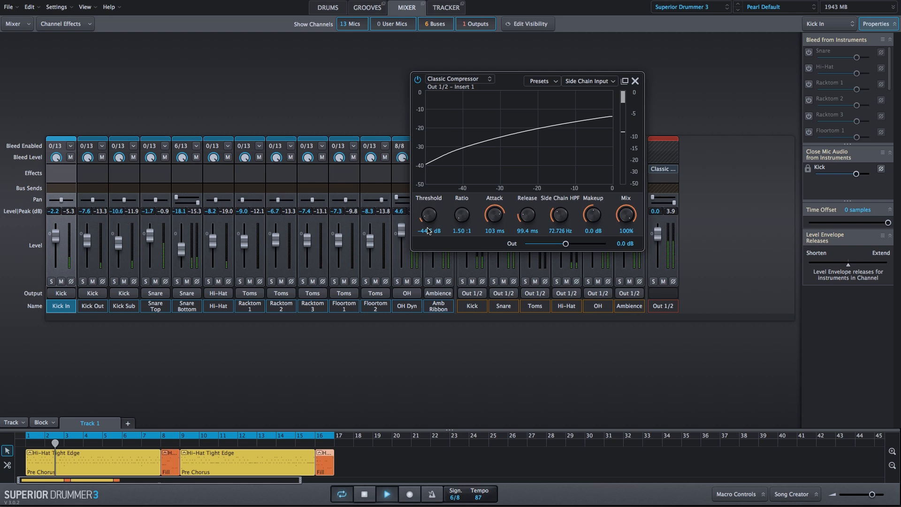
# Step: Pull the threshold fully down to -50 dB and cut the wet mix to about 45%
pyautogui.moveTo(428, 216); pyautogui.dragTo(425, 237)
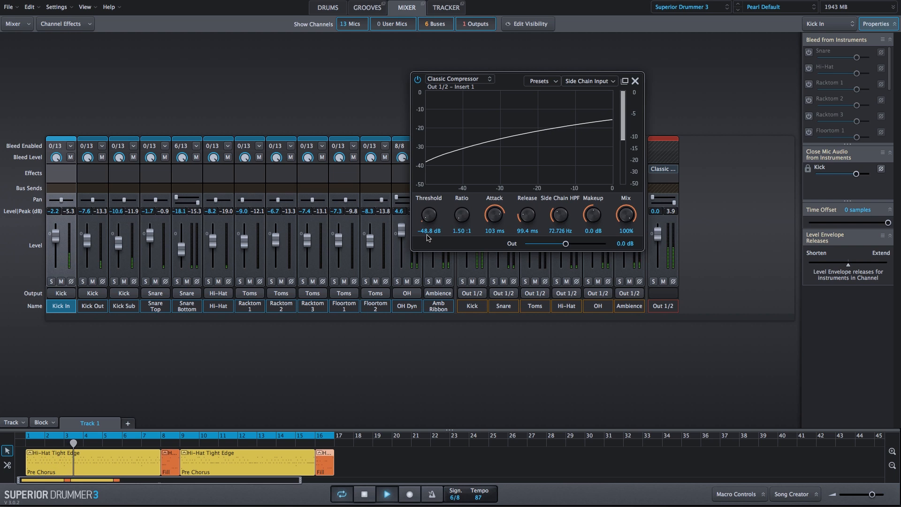
pyautogui.moveTo(428, 216); pyautogui.dragTo(428, 221)
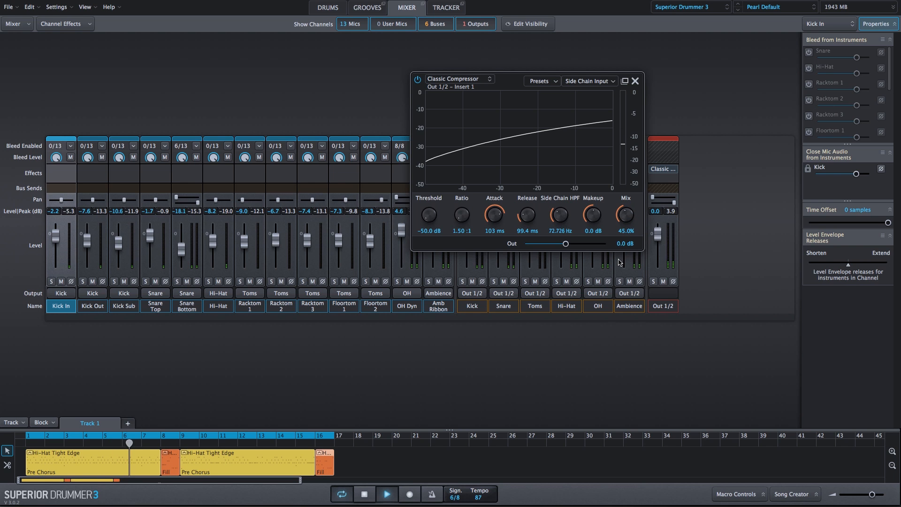
pyautogui.moveTo(625, 215); pyautogui.dragTo(625, 219)
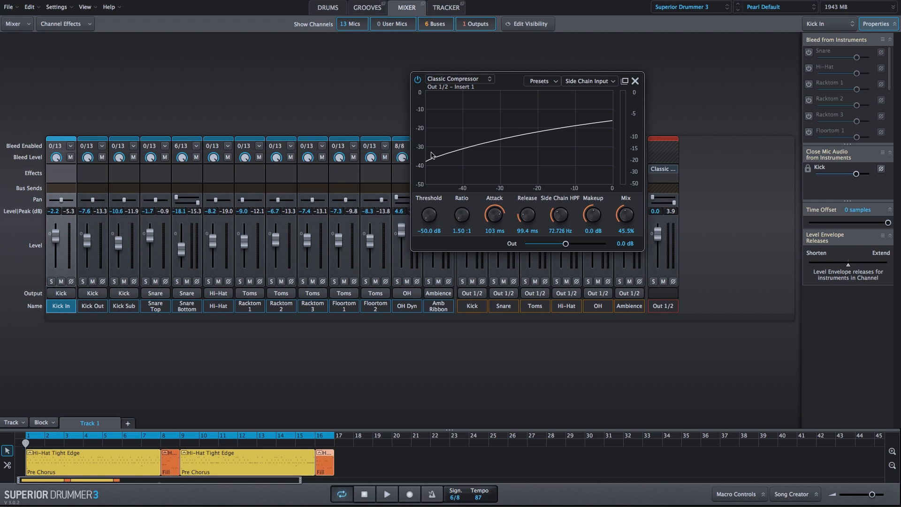
pyautogui.moveTo(429, 217)
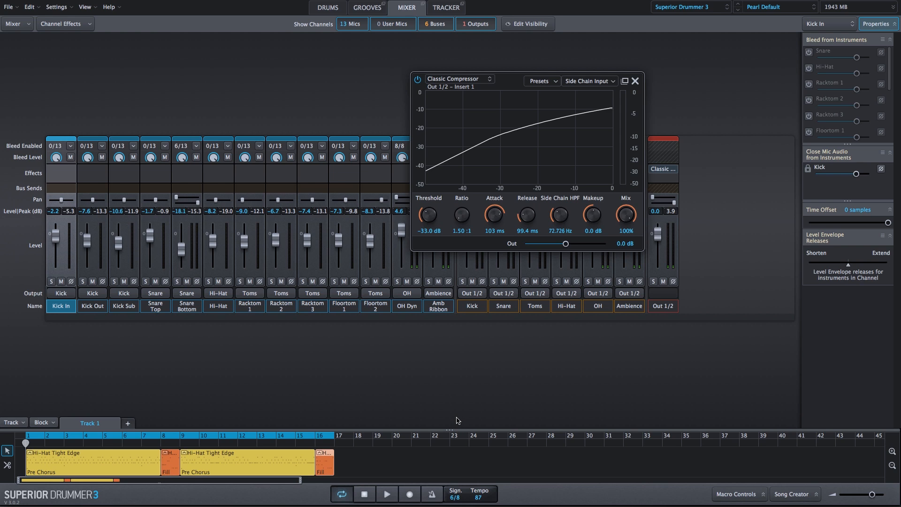
pyautogui.moveTo(462, 216)
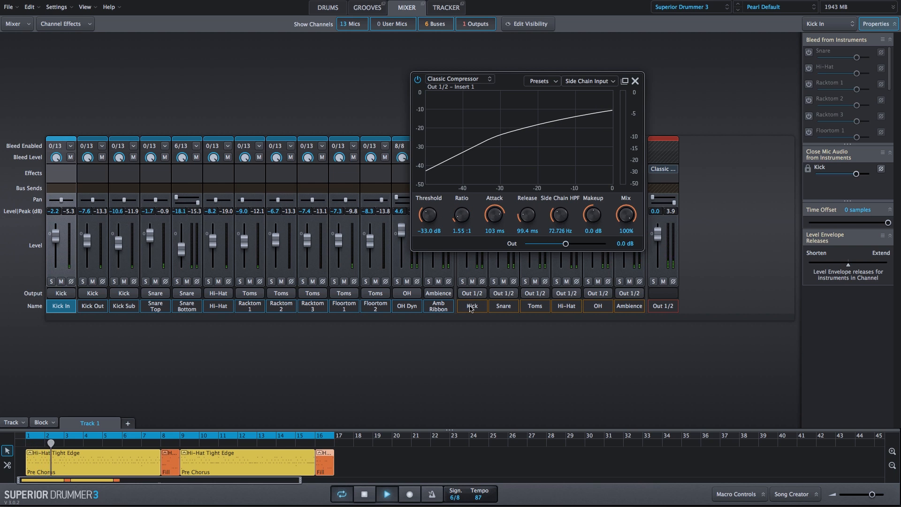
# Step: Raise the compression ratio to 4.70:1
pyautogui.moveTo(461, 216); pyautogui.dragTo(465, 203)
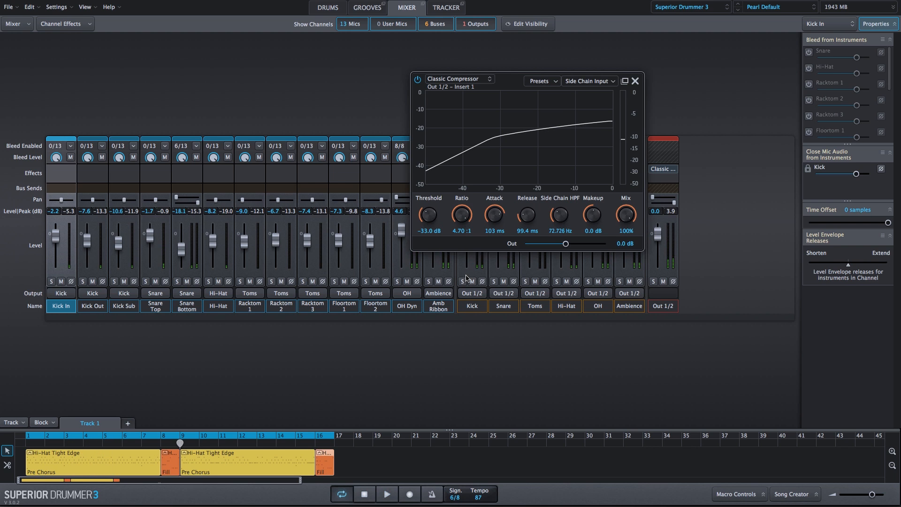
pyautogui.moveTo(465, 278)
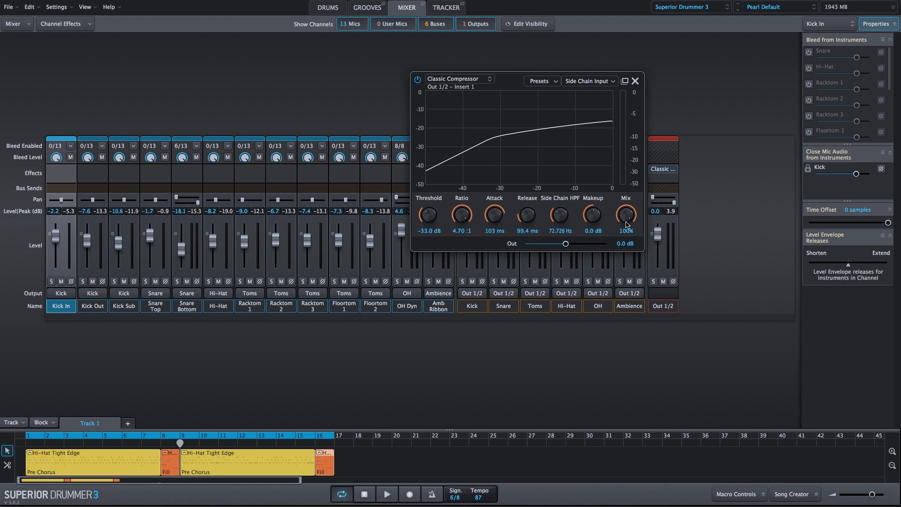
pyautogui.moveTo(613, 272)
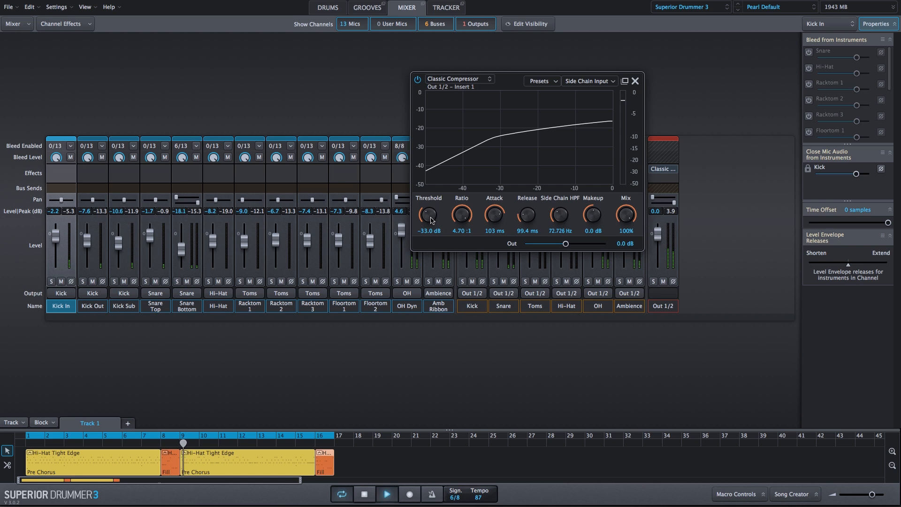
# Step: Audition higher thresholds, sweeping up to about -24.5 dB and back down to -27 dB
pyautogui.moveTo(428, 216); pyautogui.dragTo(428, 209)
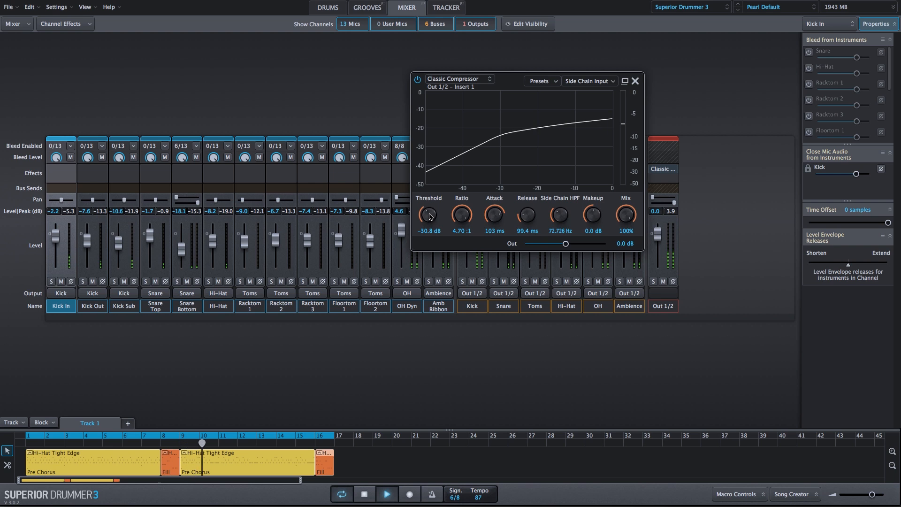
pyautogui.moveTo(428, 216); pyautogui.dragTo(431, 205)
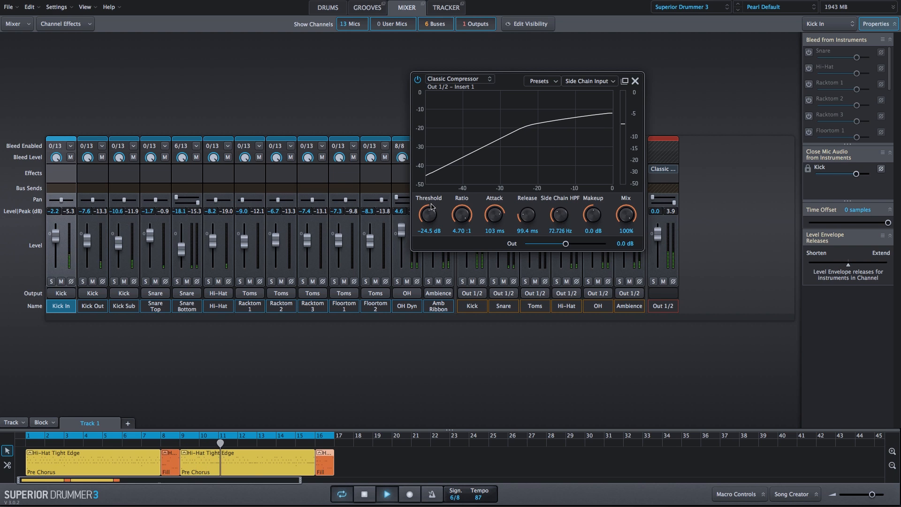
pyautogui.moveTo(428, 217); pyautogui.dragTo(428, 221)
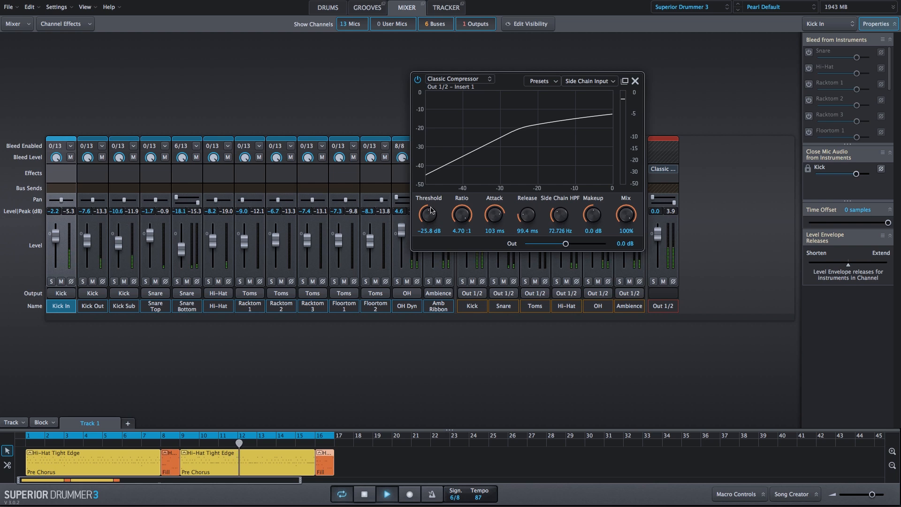
pyautogui.moveTo(428, 215); pyautogui.dragTo(428, 221)
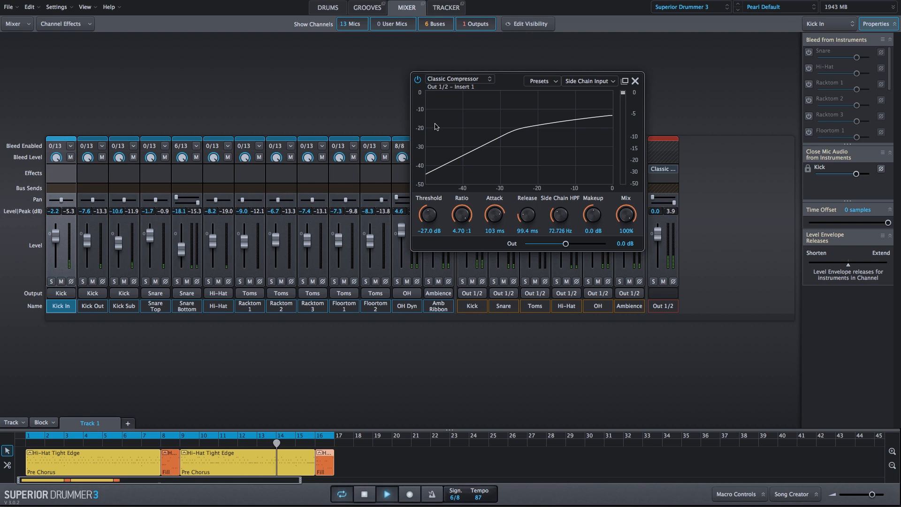
# Step: Stop playback and return the threshold to -33 dB
pyautogui.click(418, 79)
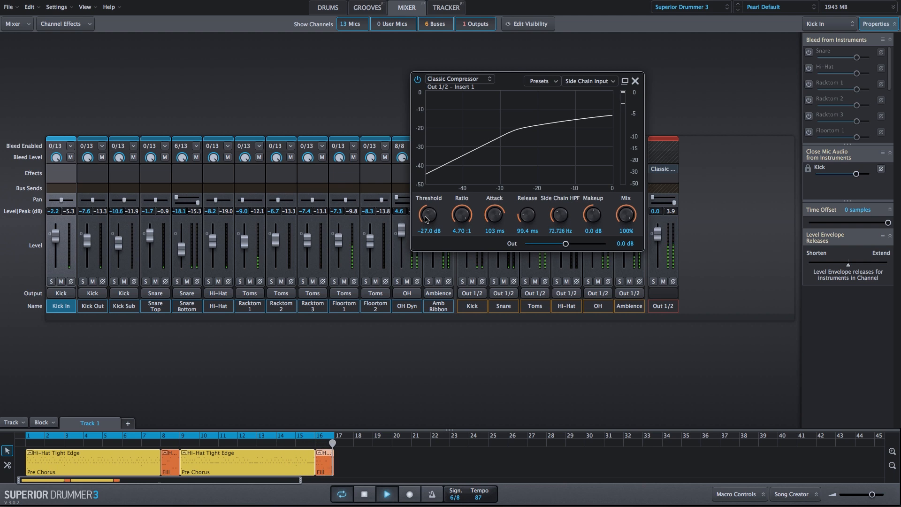
pyautogui.moveTo(428, 216); pyautogui.dragTo(428, 230)
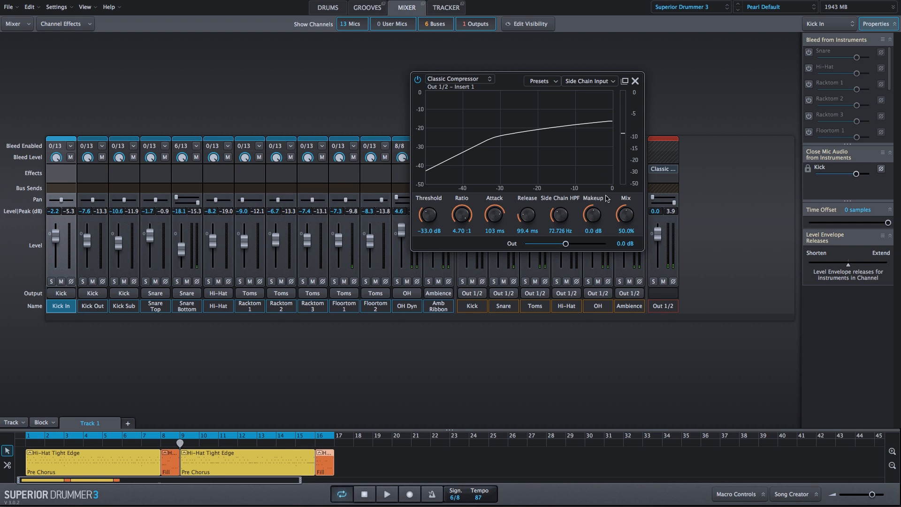
# Step: Restore the mix to 100%, start the groove and settle the threshold at -35.2 dB
pyautogui.moveTo(625, 216); pyautogui.dragTo(625, 198)
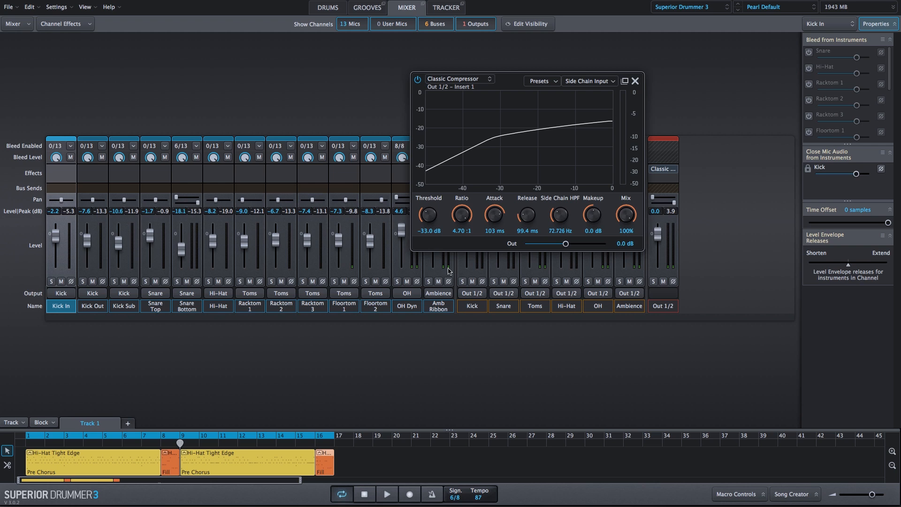
pyautogui.moveTo(428, 215); pyautogui.dragTo(428, 209)
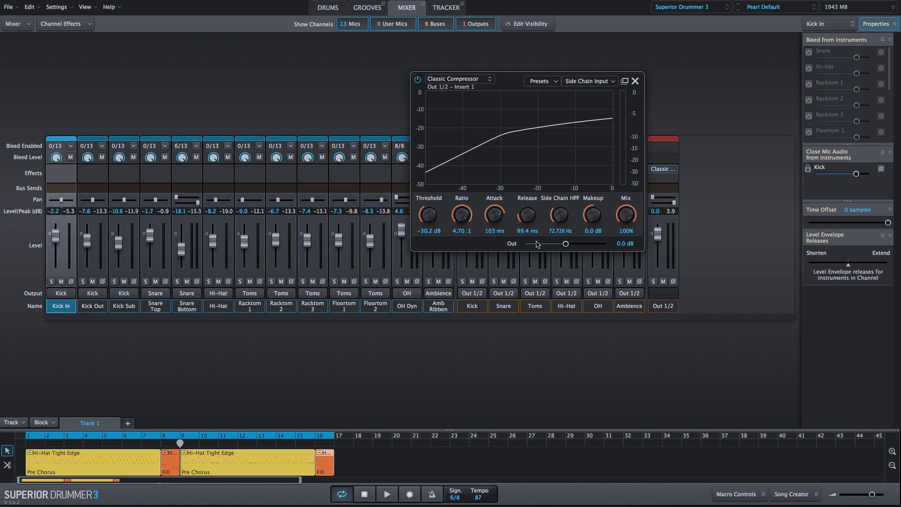
pyautogui.click(386, 494)
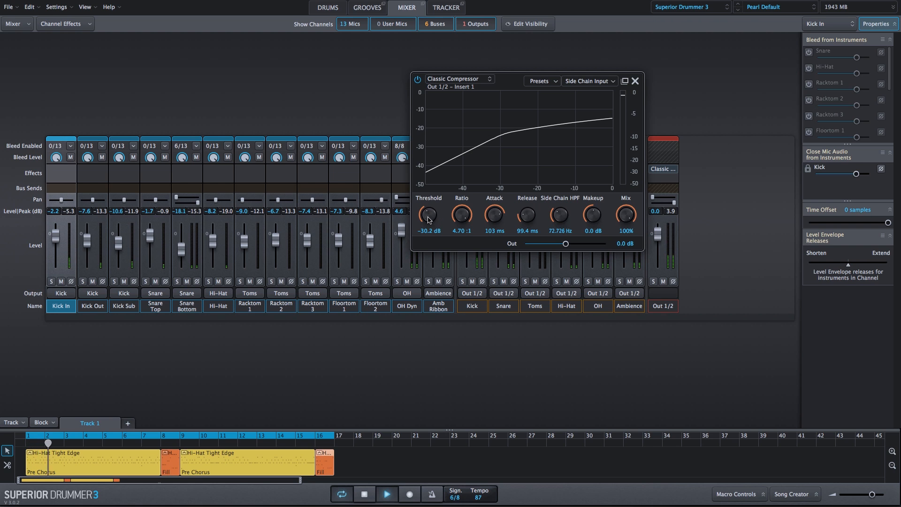
pyautogui.moveTo(428, 216); pyautogui.dragTo(428, 224)
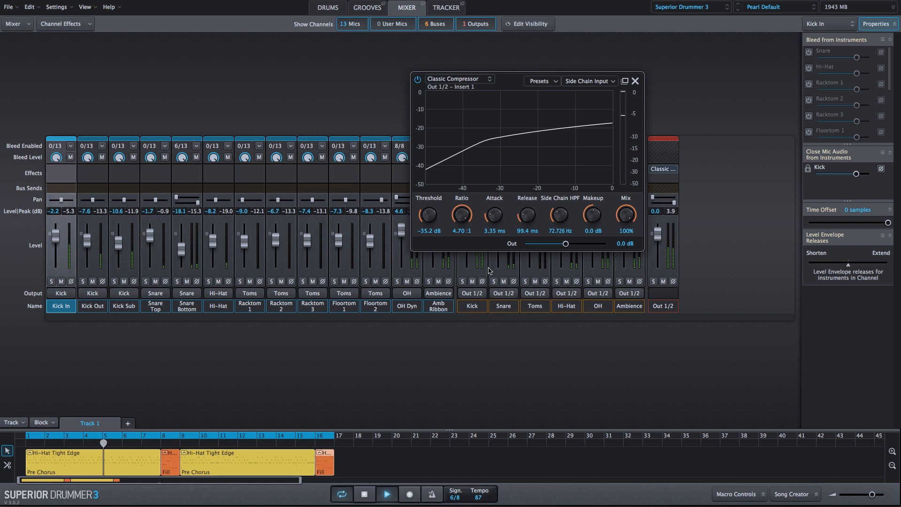
# Step: Speed the attack to about 1.5 ms and raise the makeup gain to 5.1 dB
pyautogui.moveTo(492, 216); pyautogui.dragTo(493, 227)
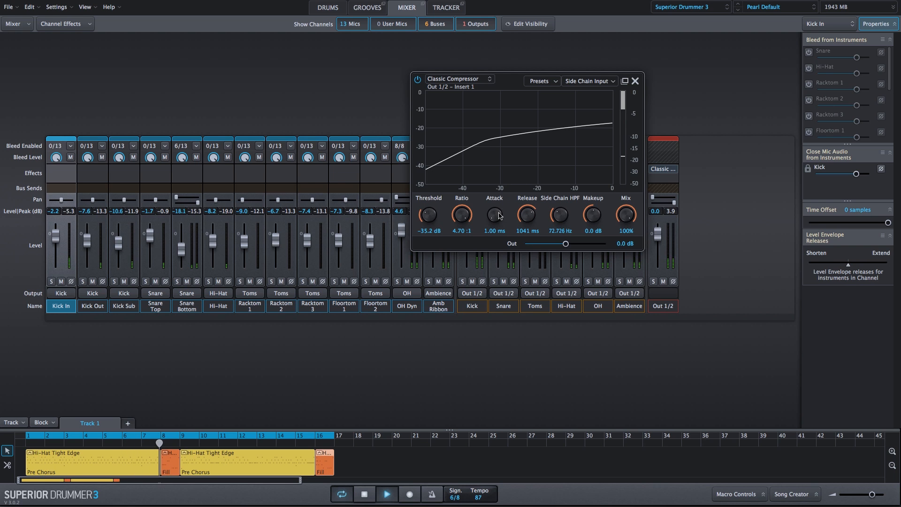
pyautogui.moveTo(593, 216); pyautogui.dragTo(593, 206)
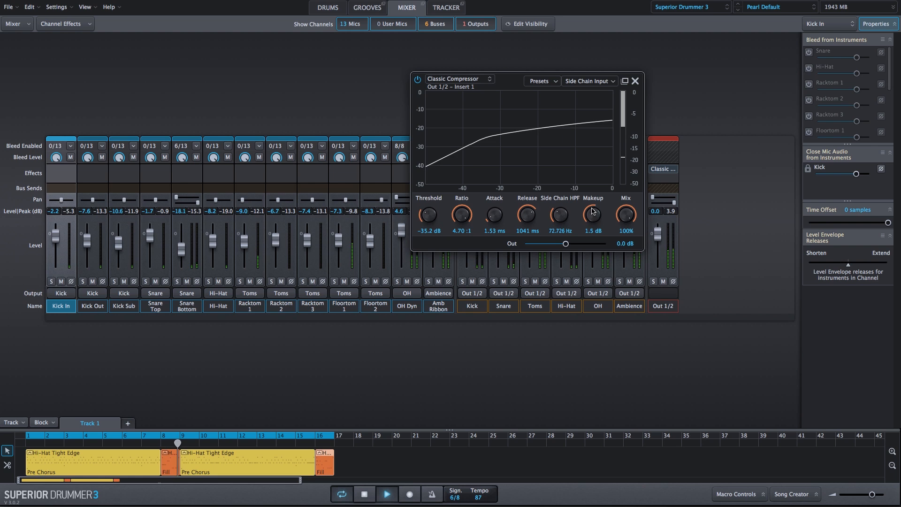
pyautogui.moveTo(592, 214); pyautogui.dragTo(593, 198)
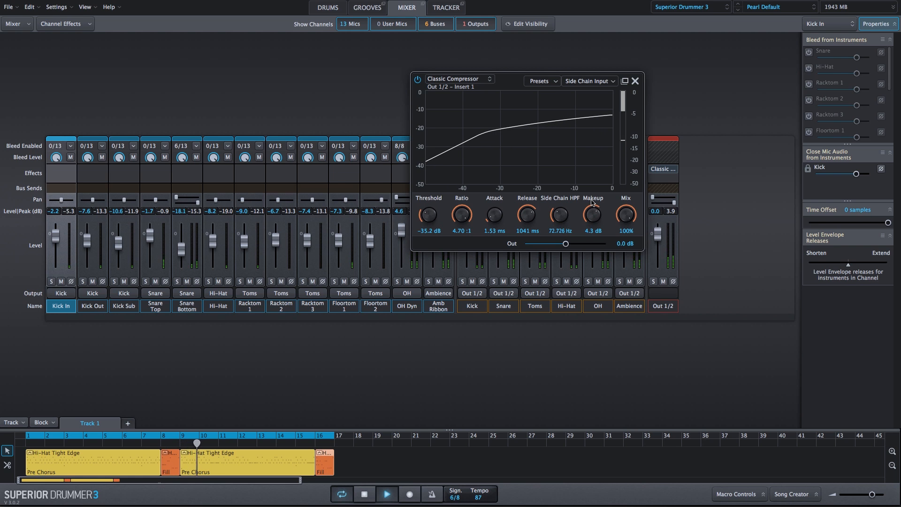
pyautogui.moveTo(592, 215); pyautogui.dragTo(593, 210)
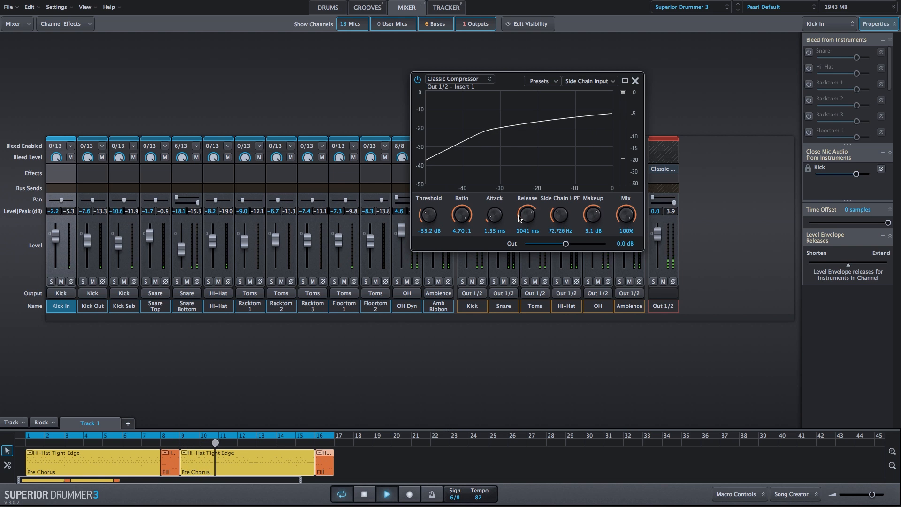
# Step: Raise the threshold to -26.8 dB
pyautogui.moveTo(428, 217); pyautogui.dragTo(428, 204)
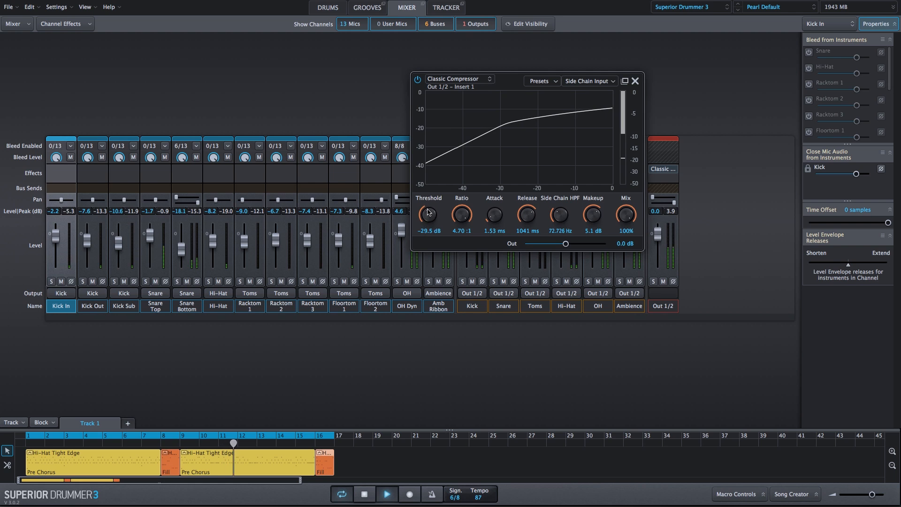
pyautogui.moveTo(428, 216); pyautogui.dragTo(429, 209)
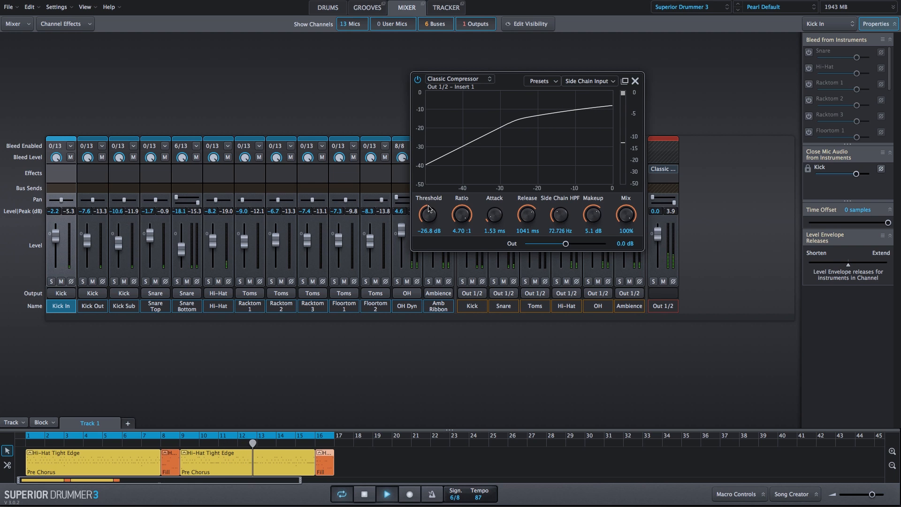